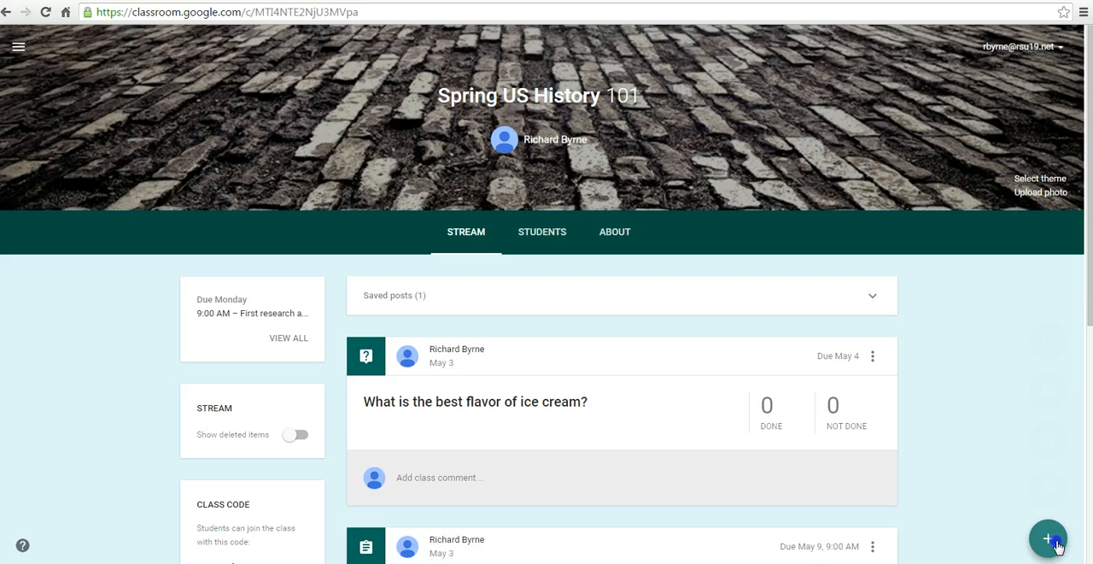
# - Start a new assignment and title it 'Research assignment'
pyautogui.click(1045, 538)
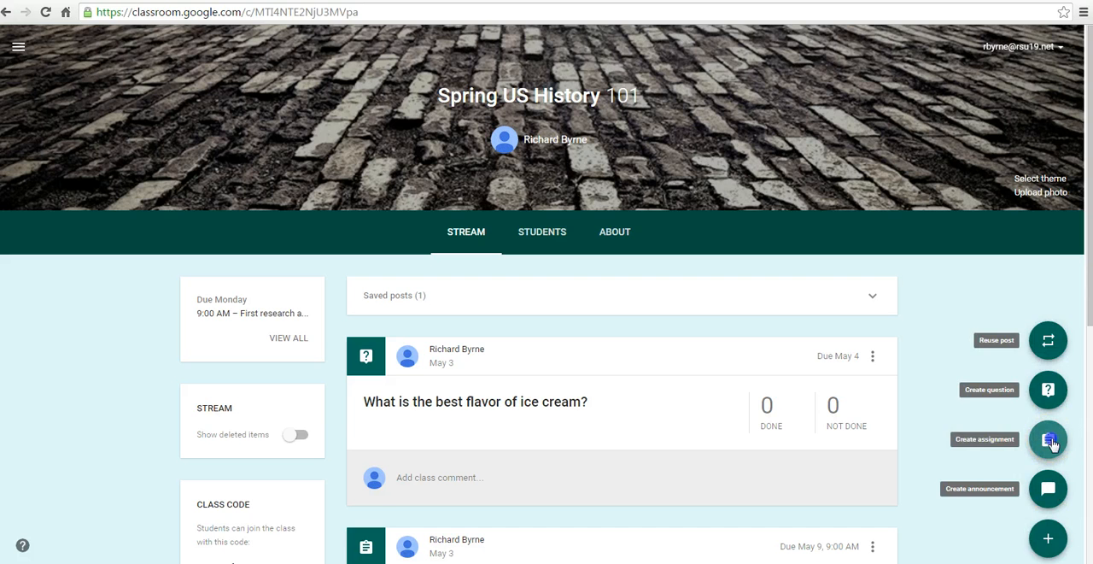
pyautogui.click(1048, 441)
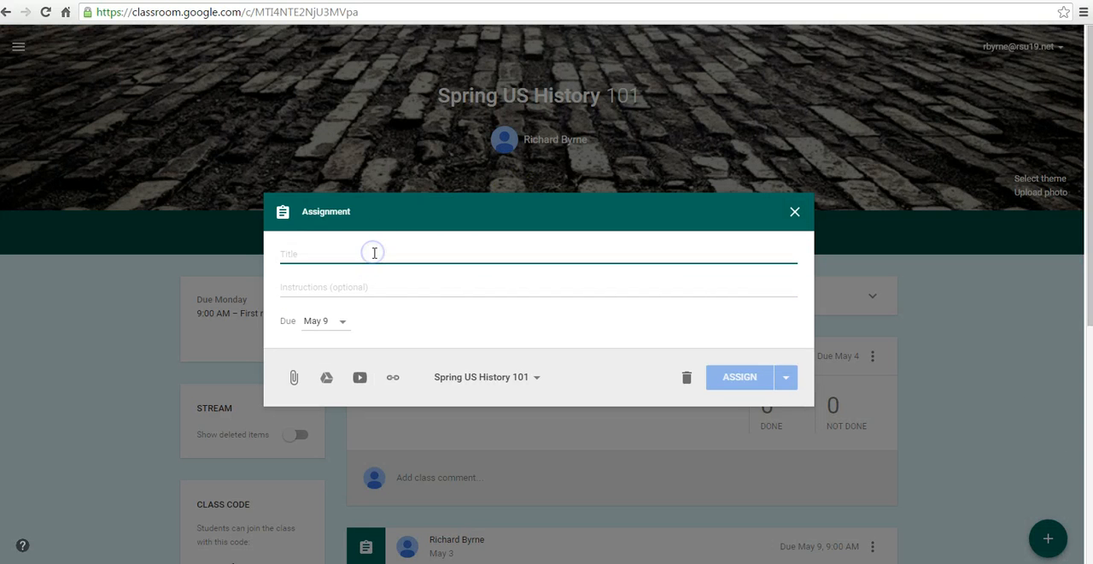
pyautogui.write('Research assignment')
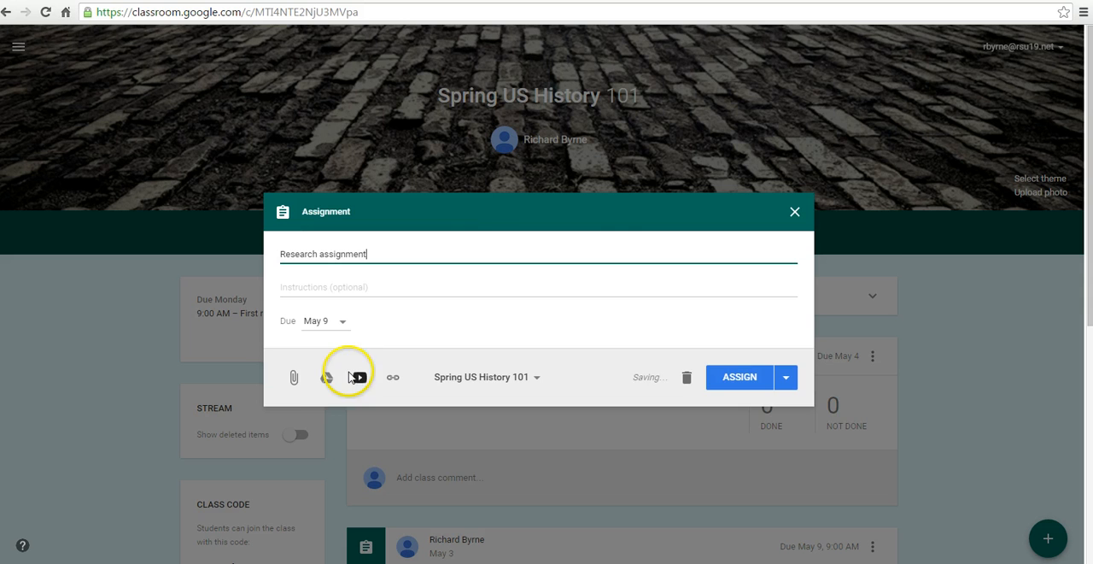
# - Attach the Drive doc Research Paper #3 so each student gets their own copy
pyautogui.click(345, 375)
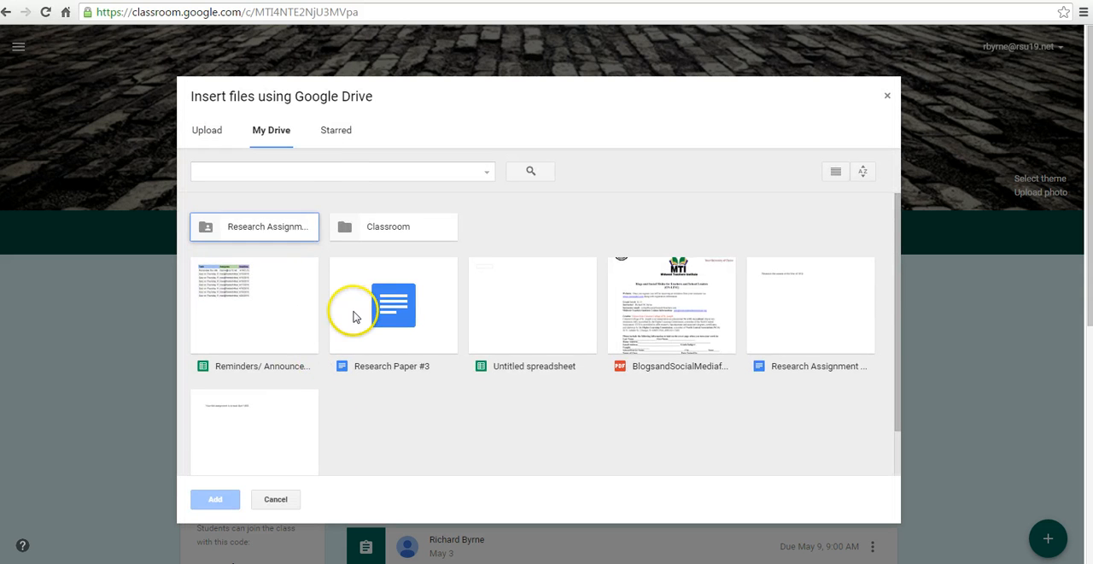
pyautogui.click(393, 304)
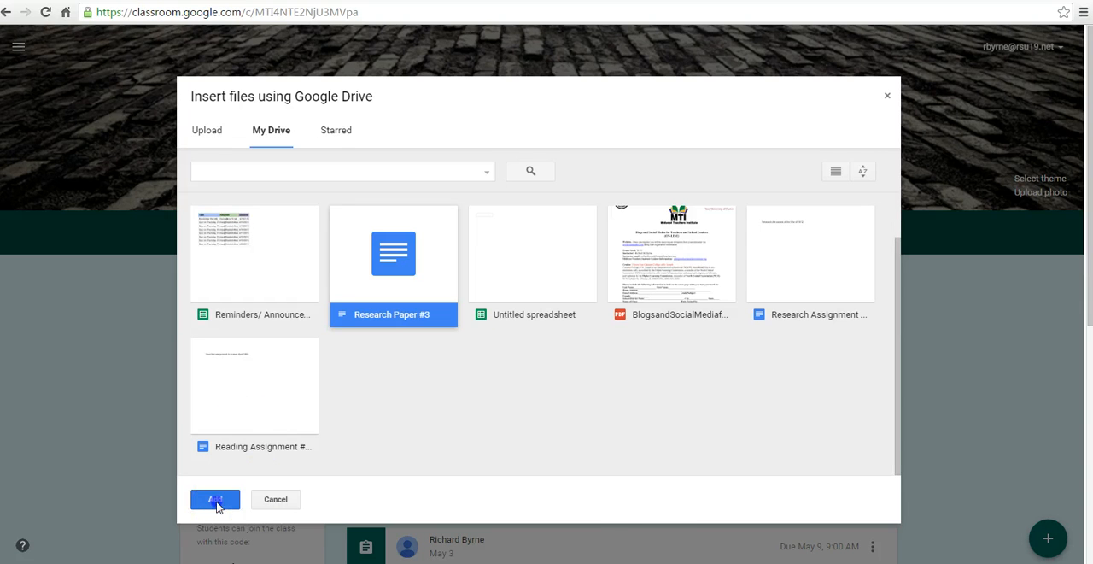
pyautogui.click(215, 498)
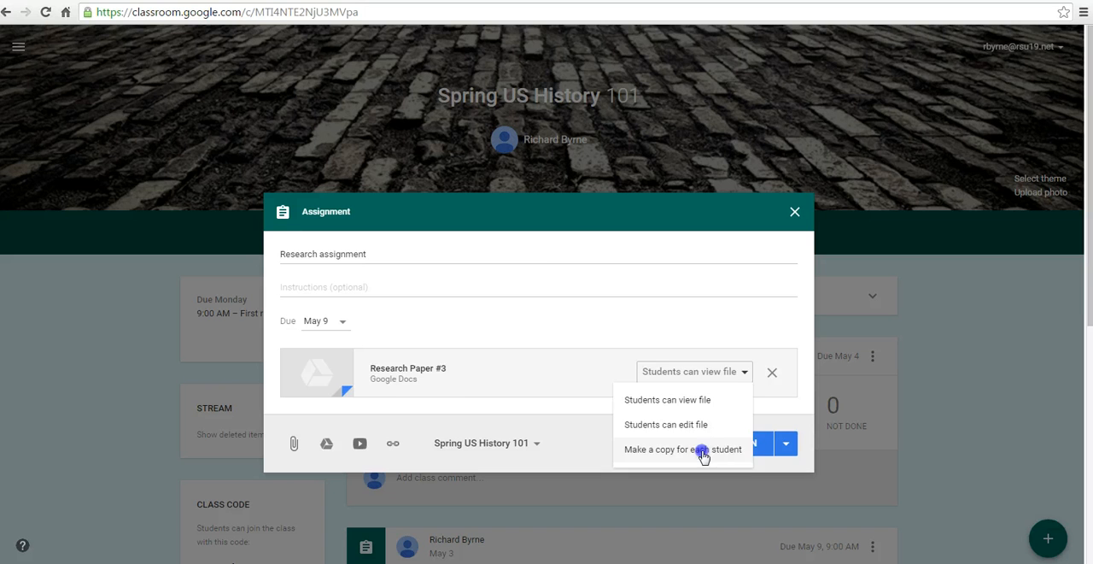
pyautogui.click(682, 448)
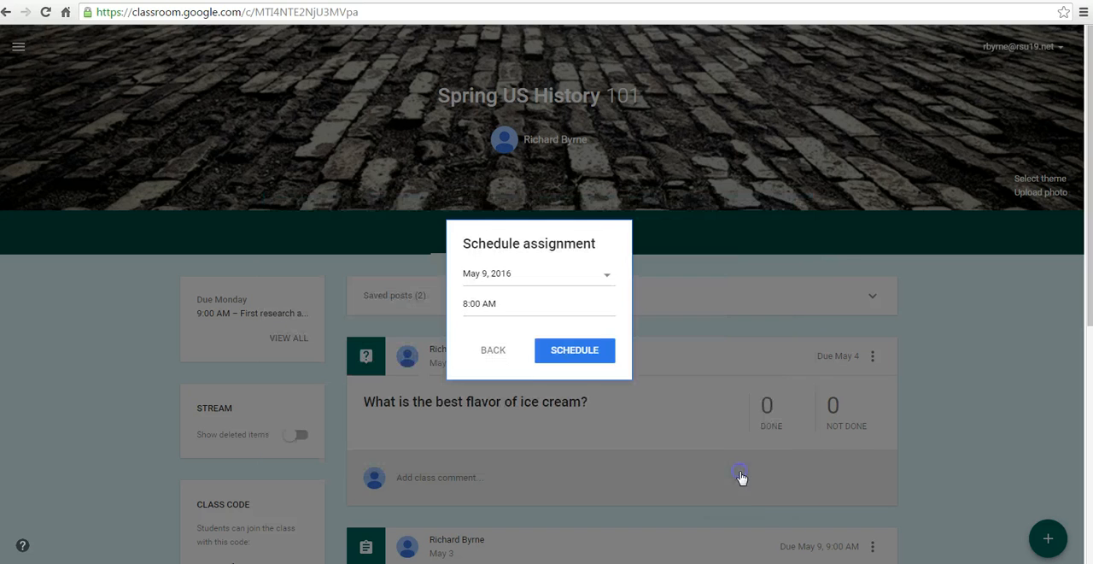
# - Try a May 13 post date, hit the May 9 due-date conflict, and return to editing
pyautogui.click(480, 304)
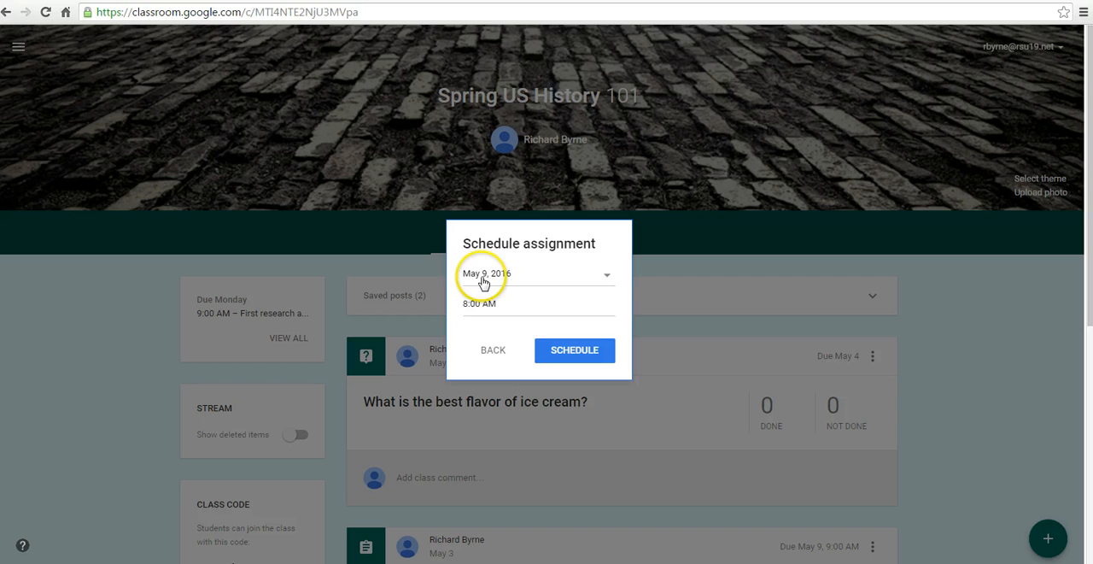
pyautogui.click(485, 273)
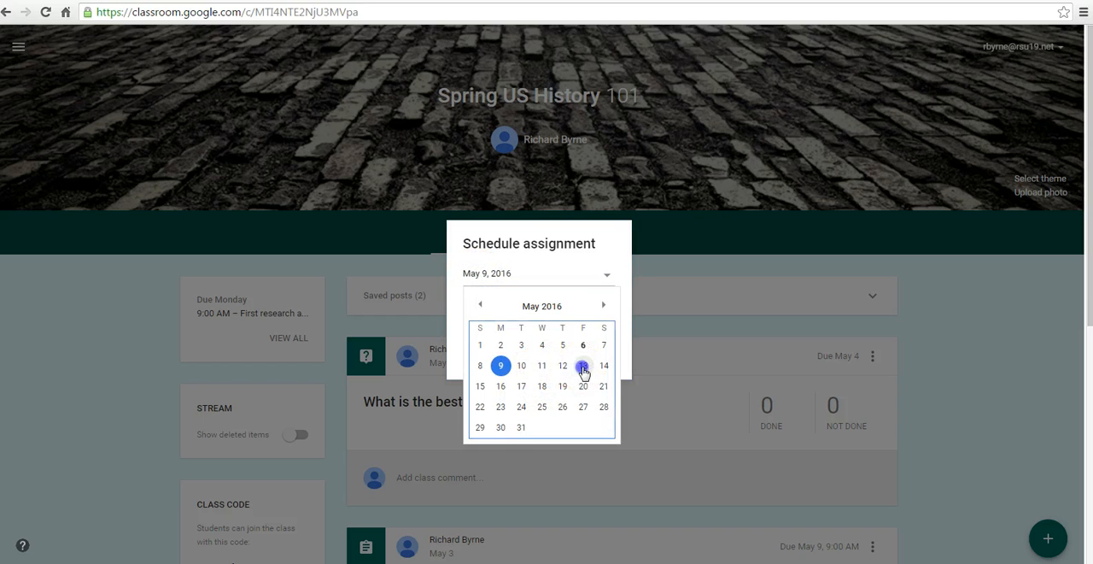
pyautogui.click(582, 365)
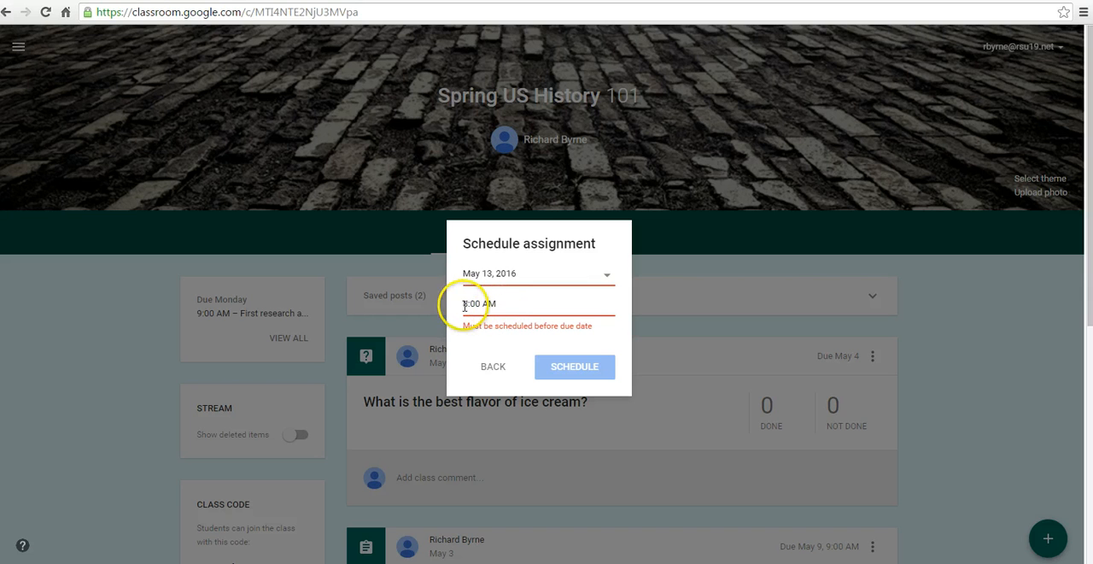
pyautogui.click(471, 304)
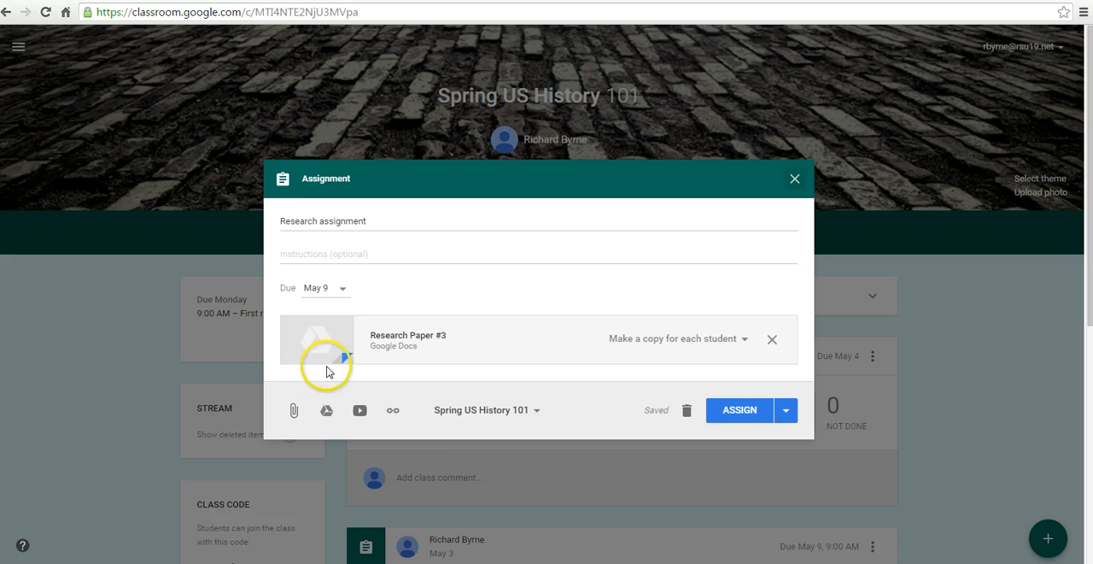
# - Move the due date to May 20 and schedule the assignment to post May 13 at 8:00 AM
pyautogui.click(325, 287)
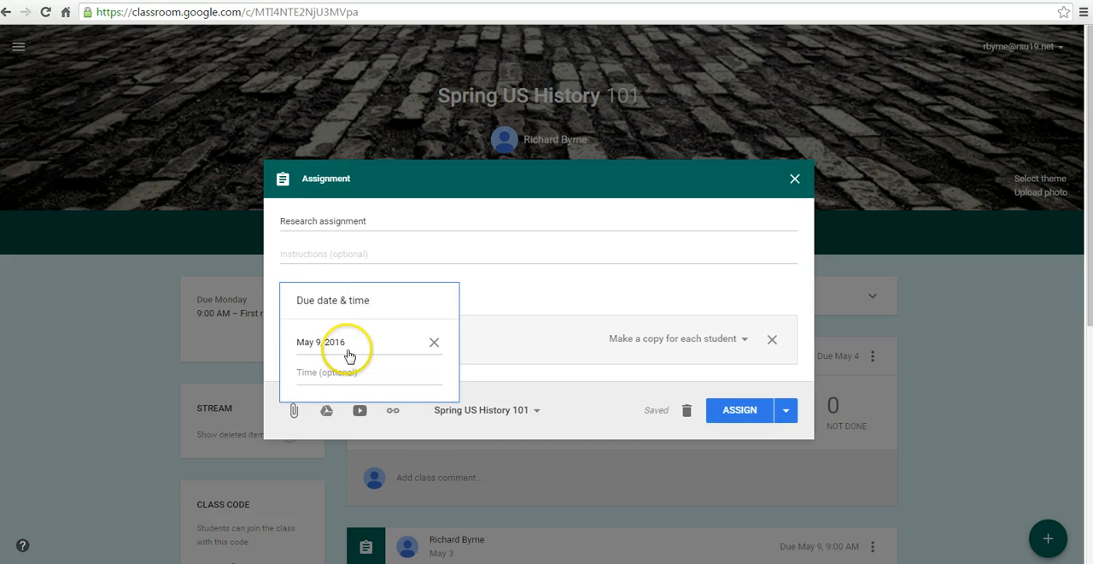
pyautogui.click(334, 342)
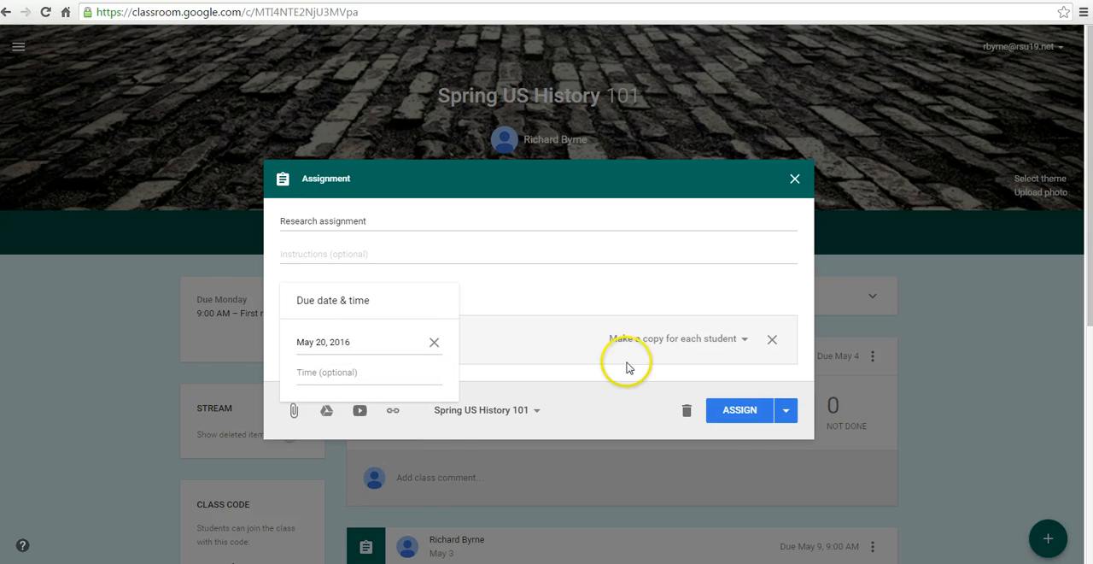
pyautogui.click(782, 410)
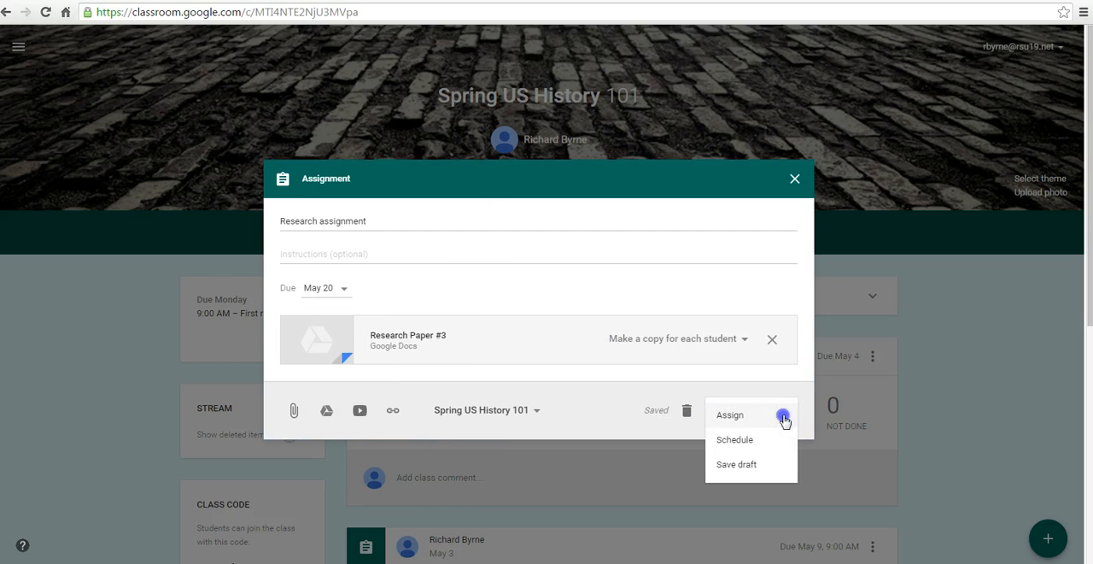
pyautogui.click(735, 439)
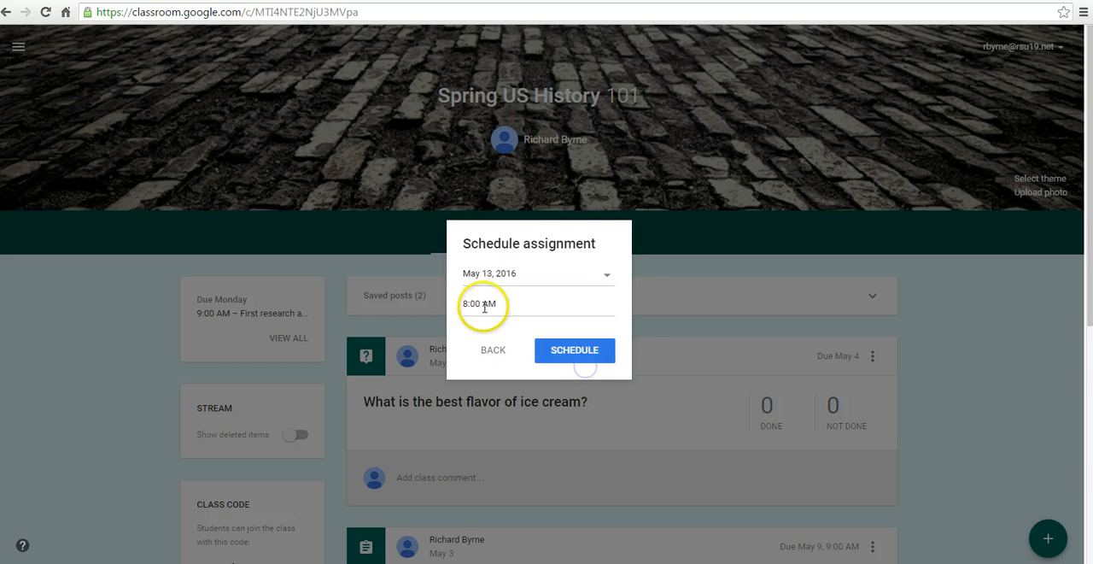
pyautogui.click(574, 350)
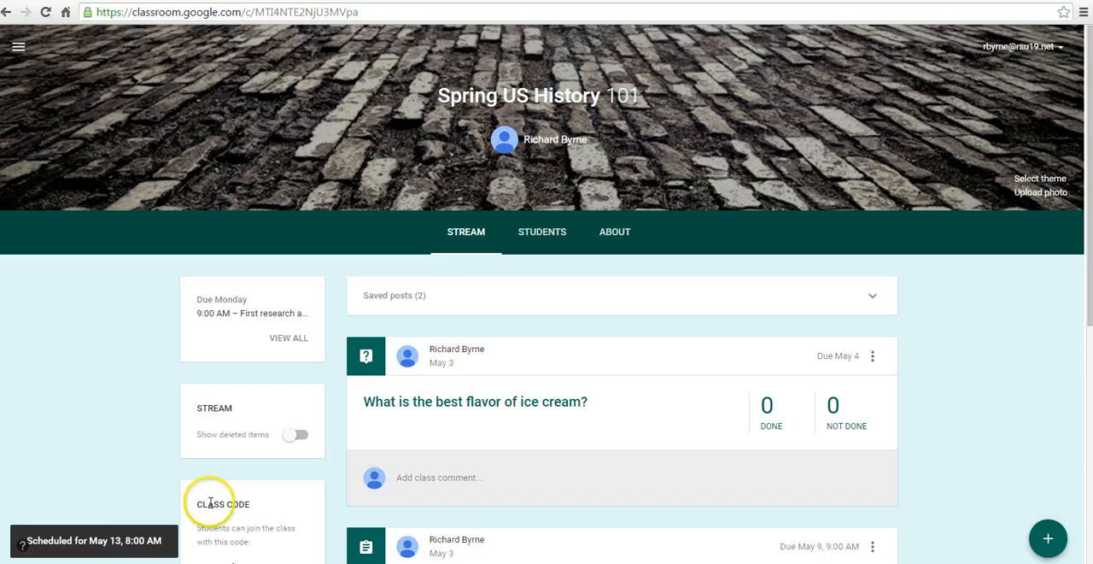
pyautogui.moveTo(1049, 538)
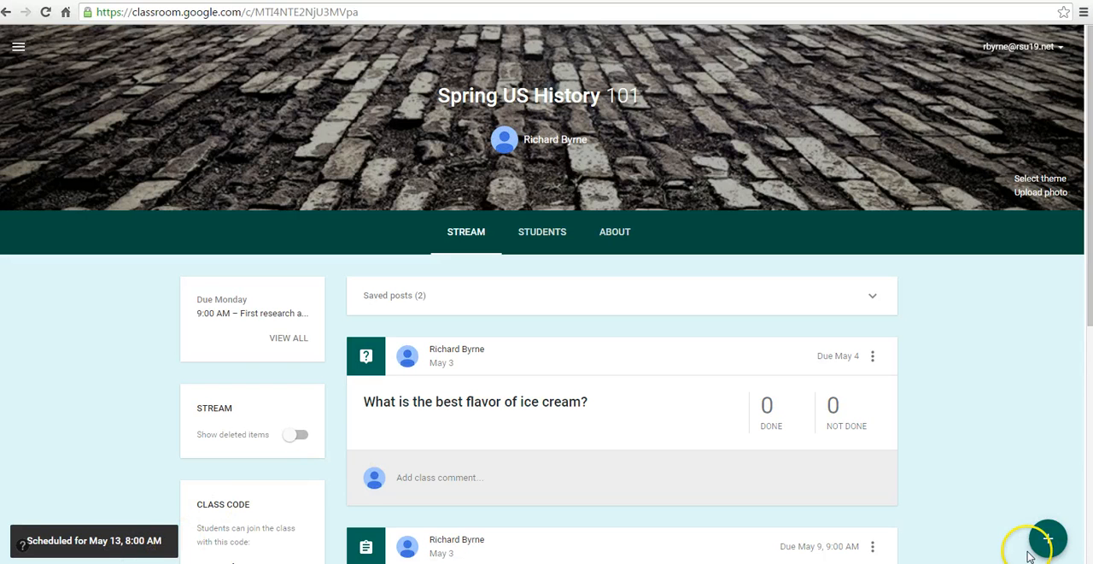
# - Create the question 'What kind of ice cream is best?' with editable answers, ready to schedule
pyautogui.click(1049, 536)
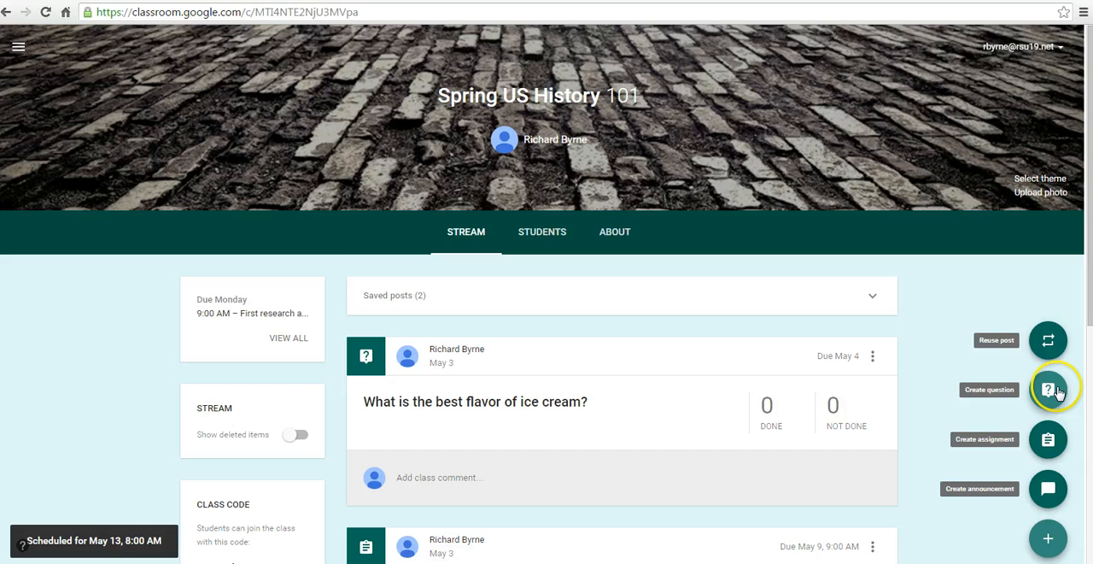
pyautogui.click(1051, 390)
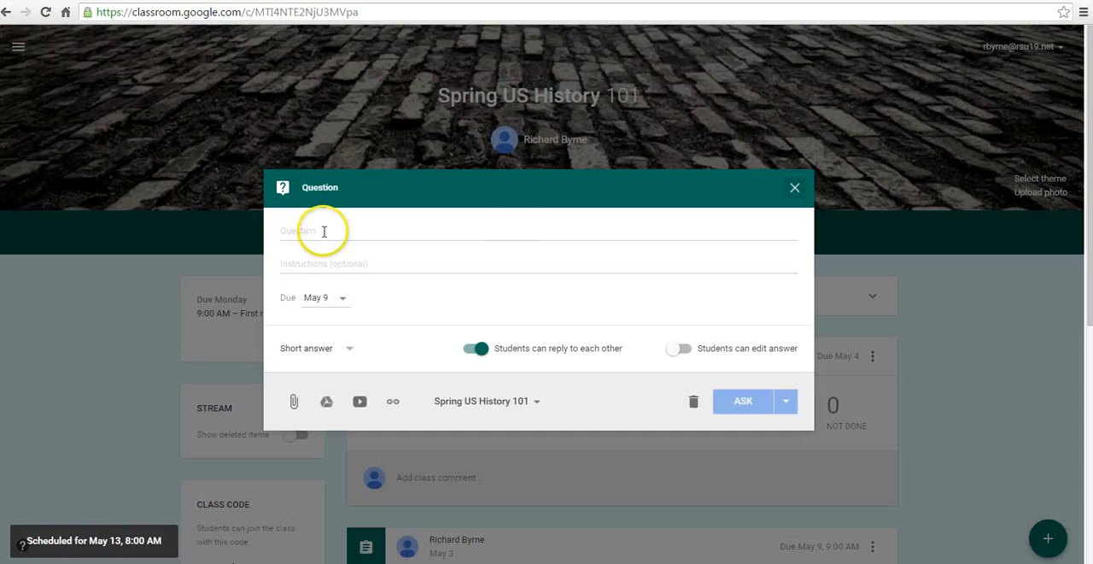
pyautogui.write('What')
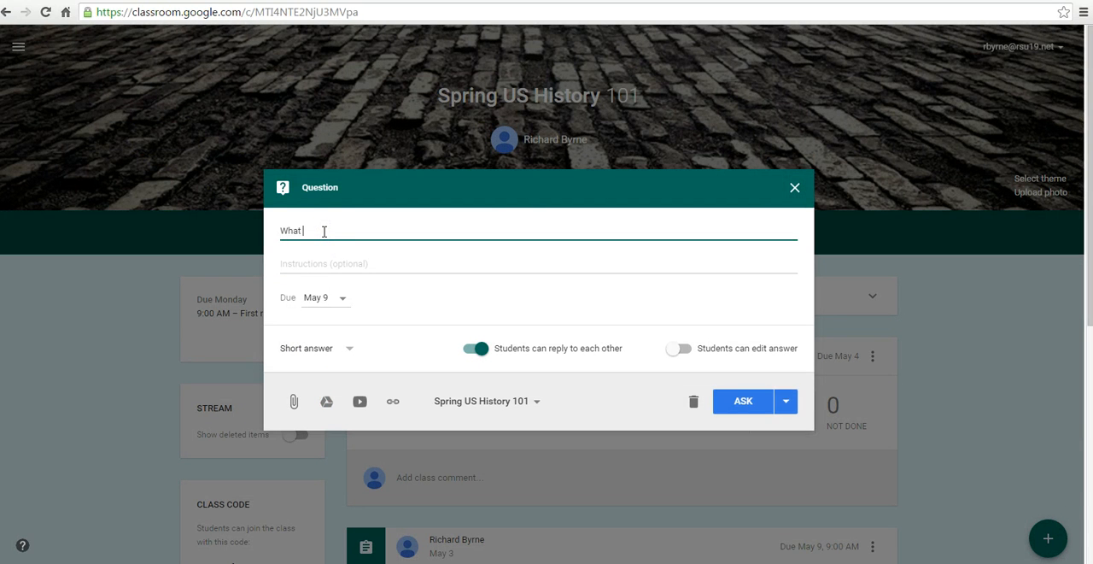
pyautogui.write('kind of')
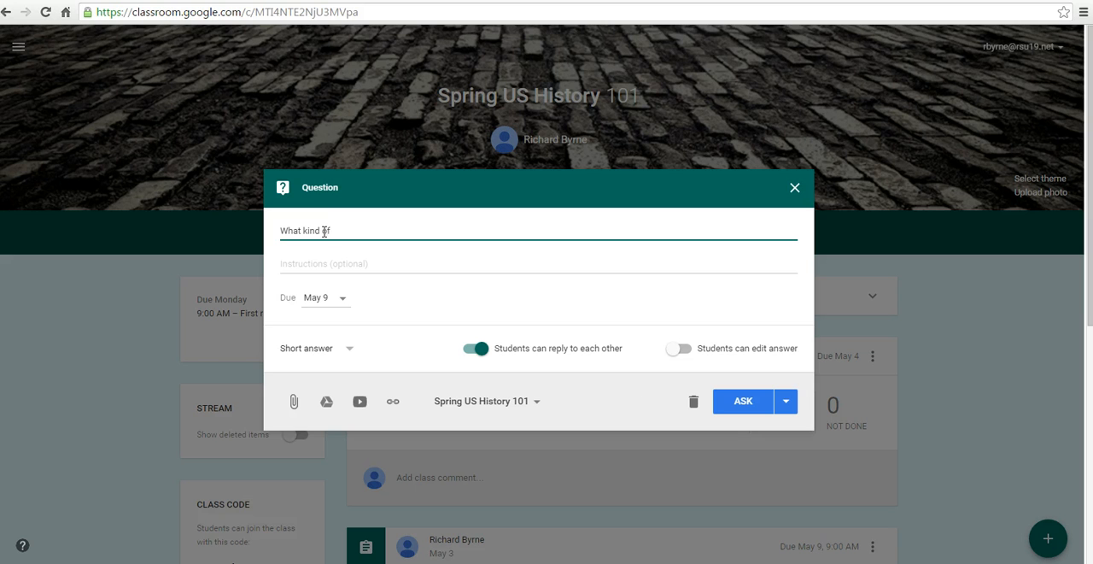
pyautogui.write('ice cream is best?')
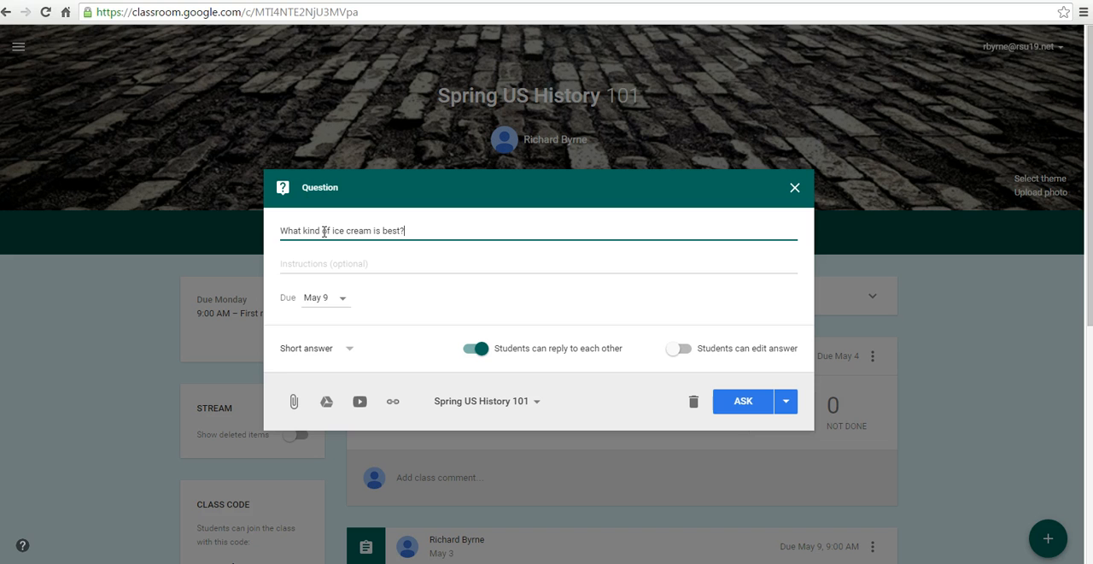
pyautogui.moveTo(308, 348)
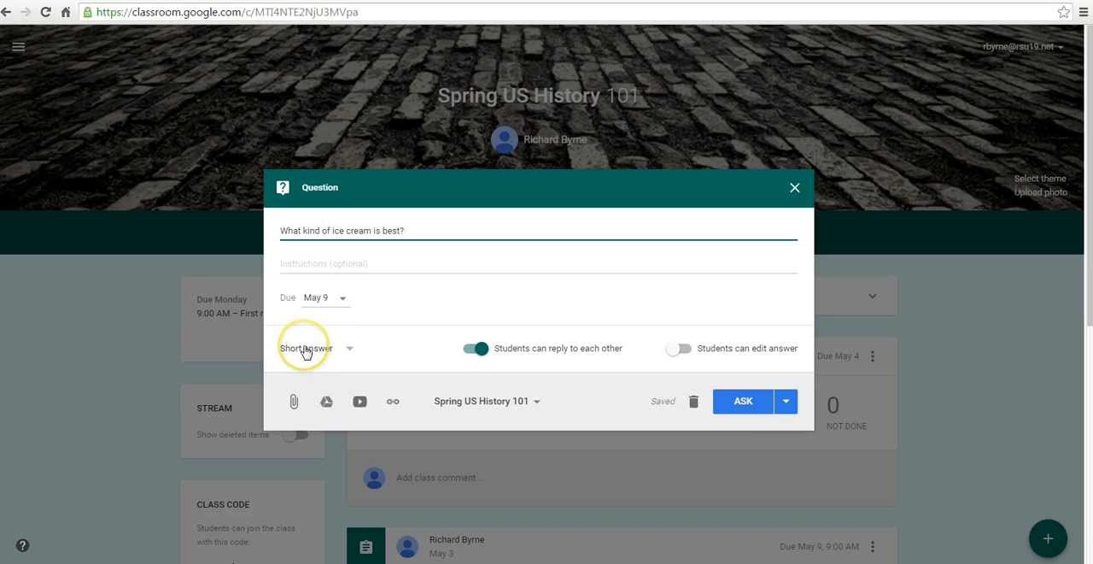
pyautogui.moveTo(707, 362)
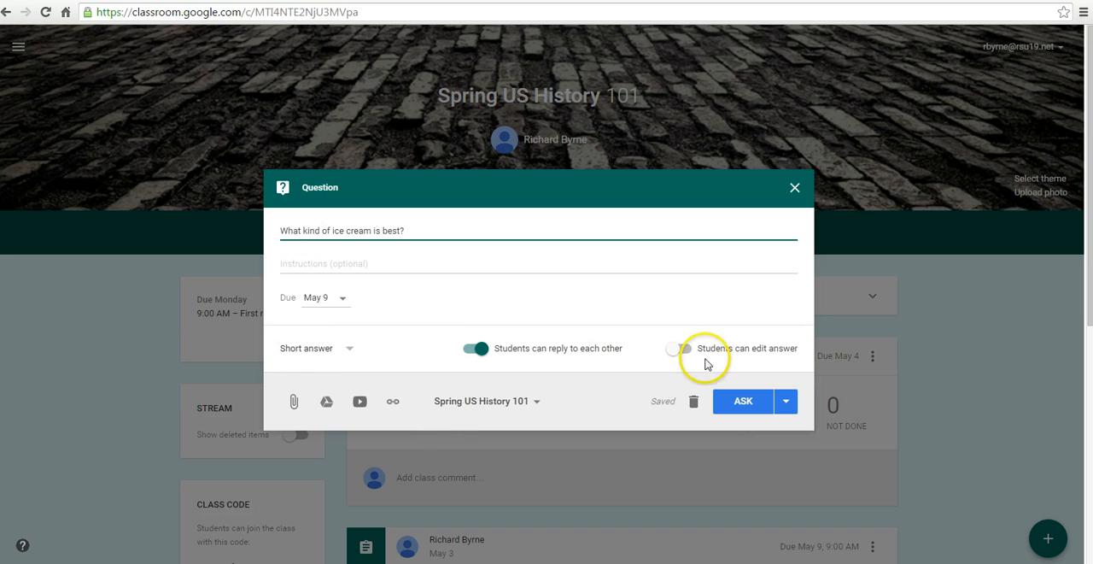
pyautogui.click(680, 349)
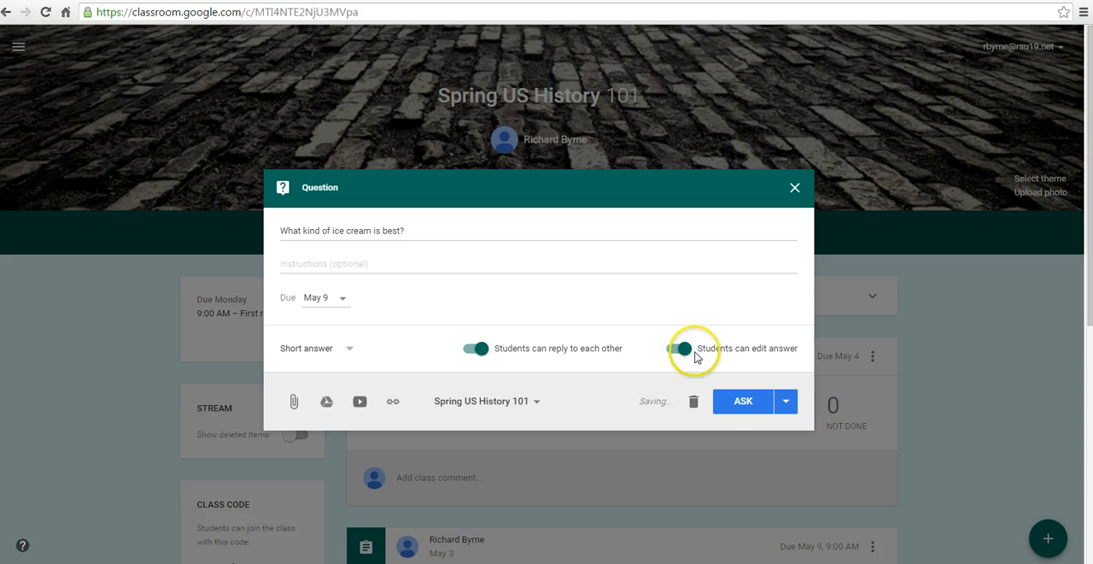
pyautogui.click(787, 401)
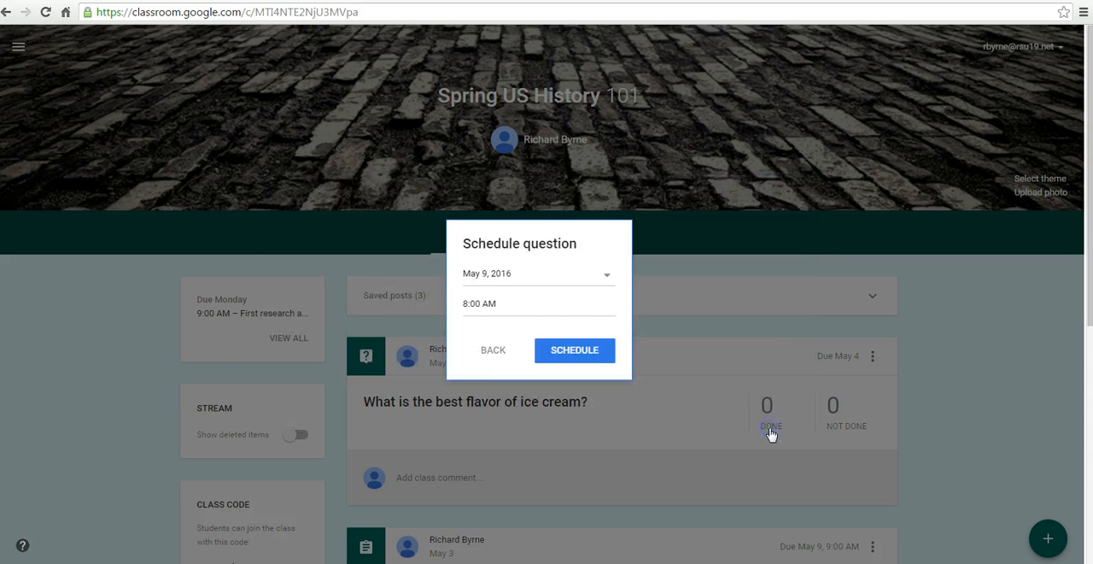
pyautogui.moveTo(446, 357)
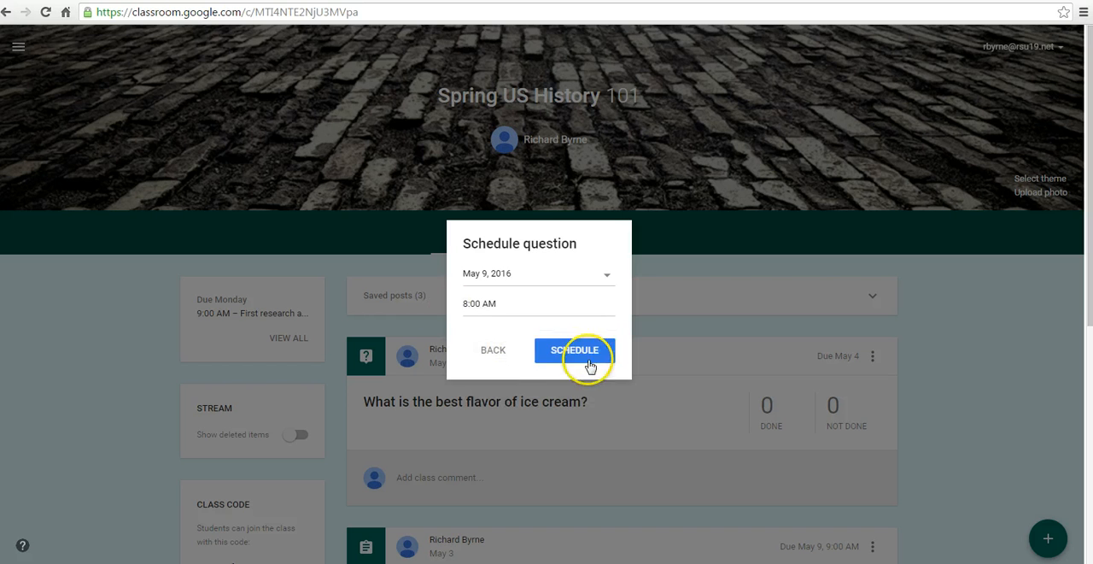
# - Schedule the ice cream question to post May 9 at 8:00 AM
pyautogui.click(576, 350)
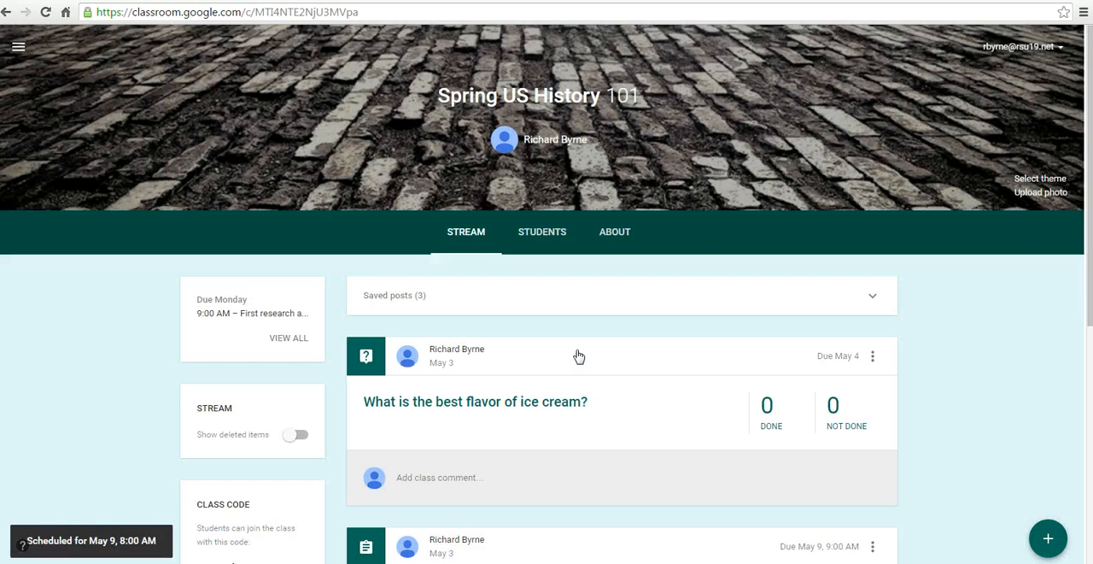